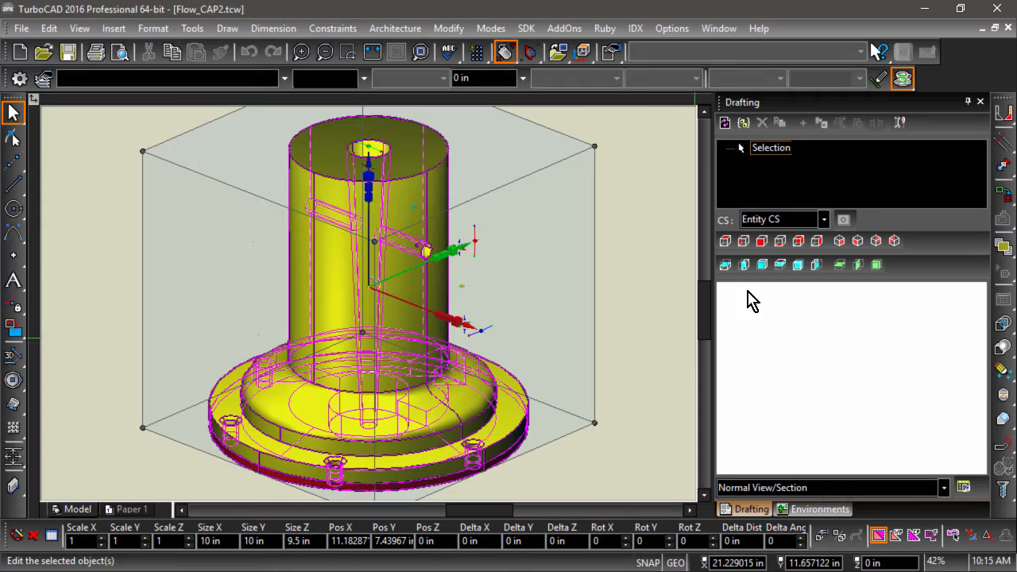
- Create a front sectional drafting view of the selected flanged cap model
click(763, 263)
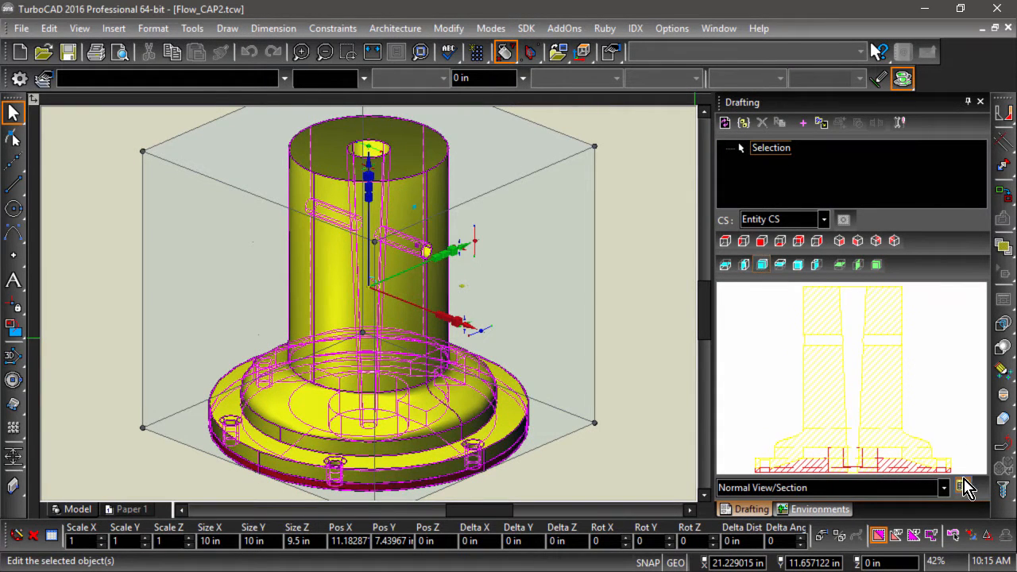
- In the view's Properties set Format scale .5 and visible pen Black, then reach the Section Brush page
click(963, 488)
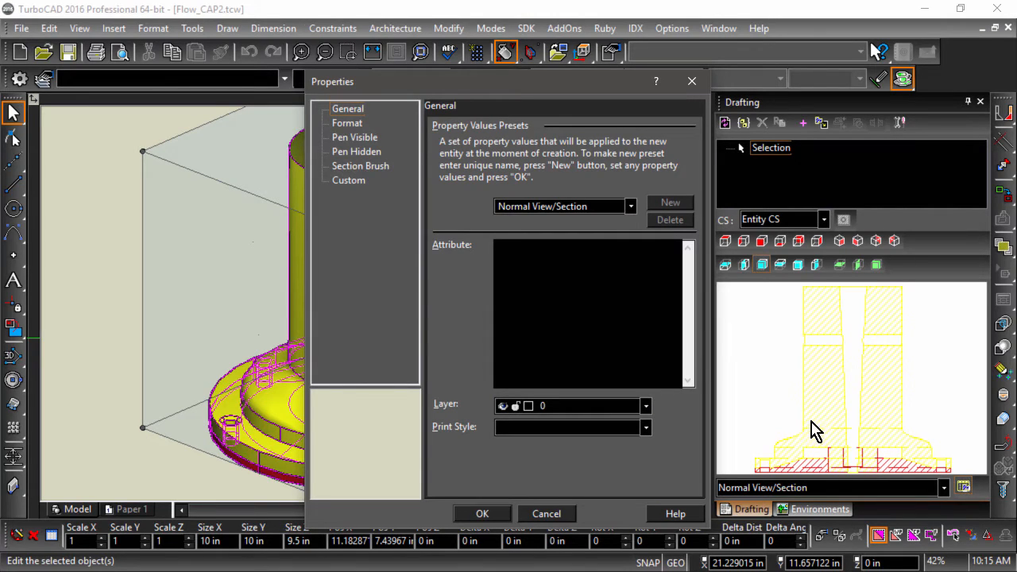
mouse_move(437, 188)
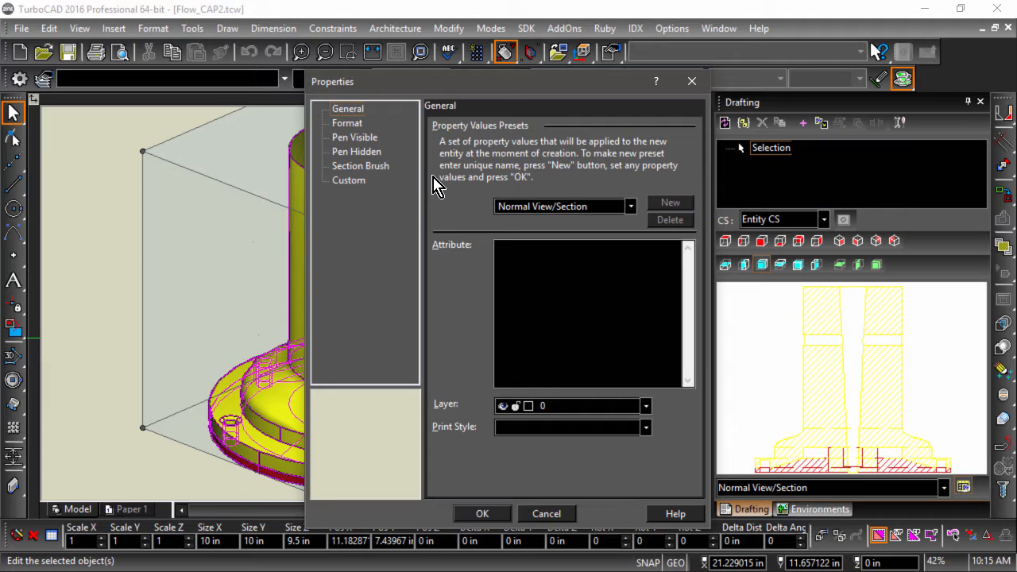
click(346, 122)
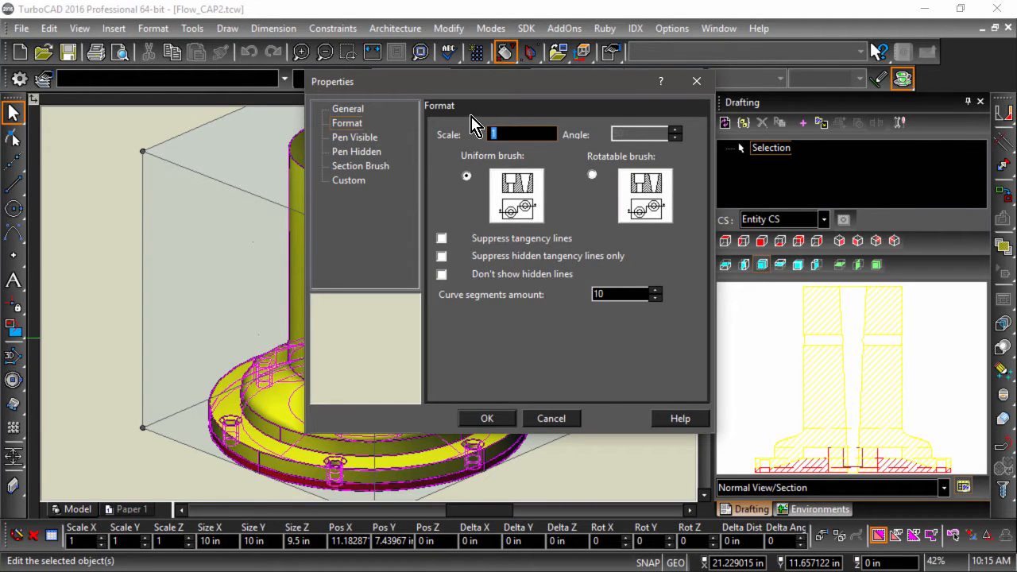
text(.5)
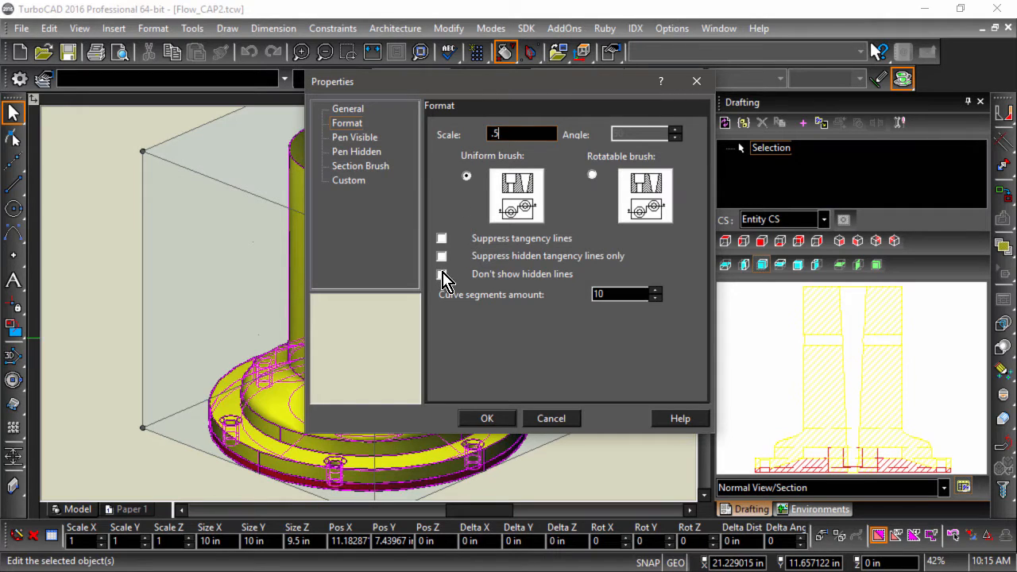
click(356, 137)
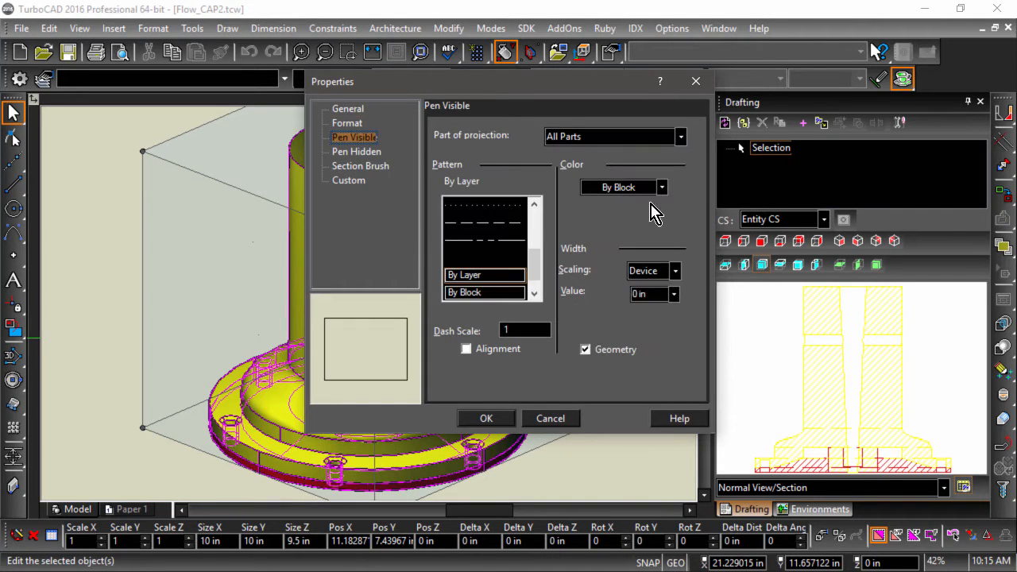
click(619, 188)
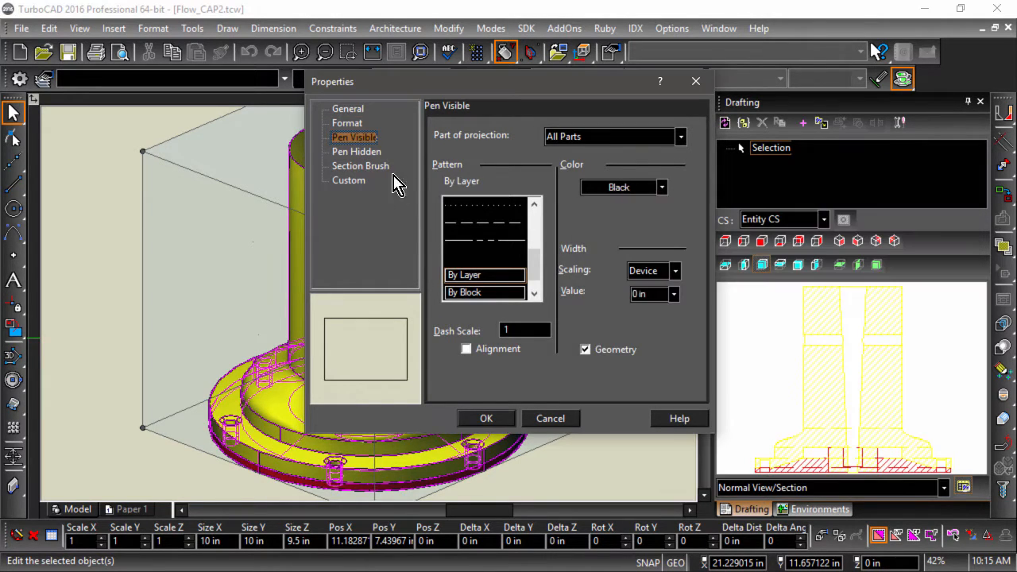
click(359, 166)
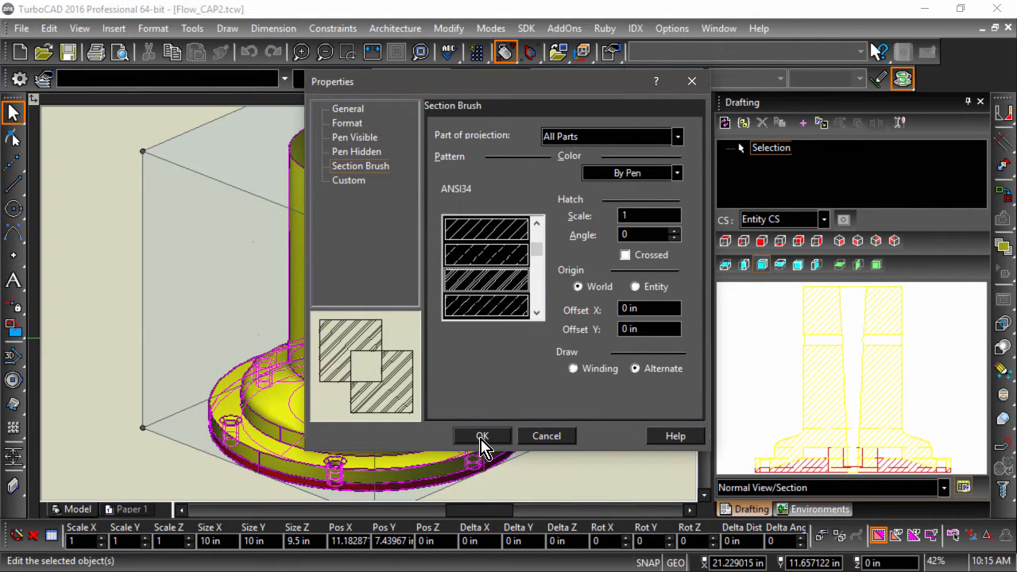
- Apply the settings so the front section is hatched, then switch to the Paper 1 sheet
click(483, 436)
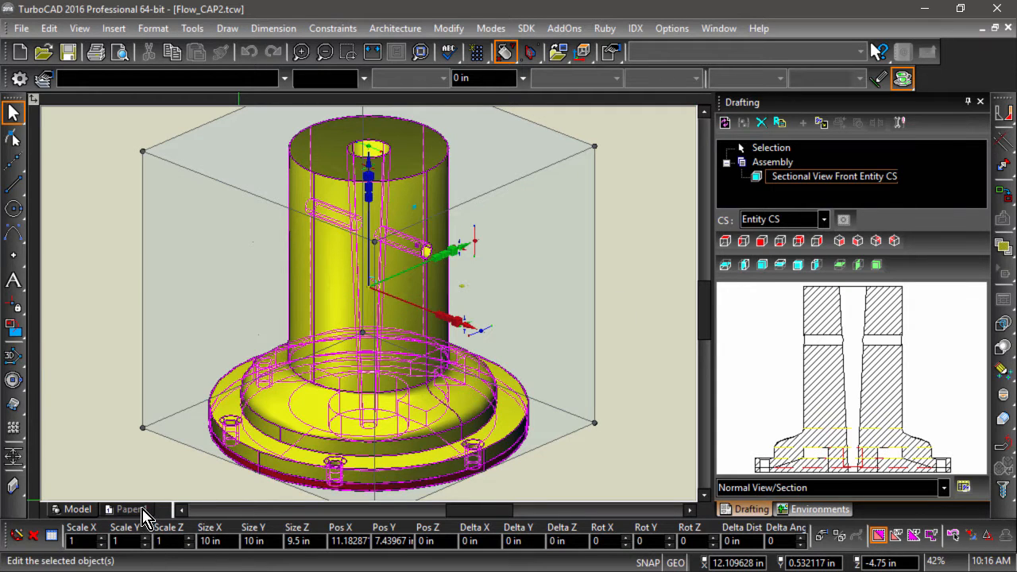
click(127, 509)
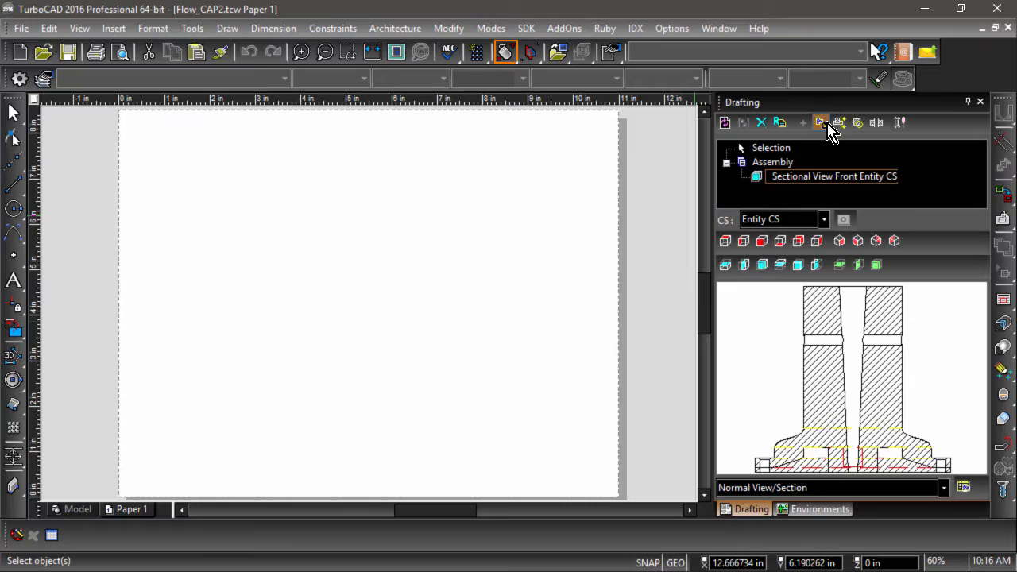
- Insert the box part's Plan drafting view at the top of Paper 1
click(823, 122)
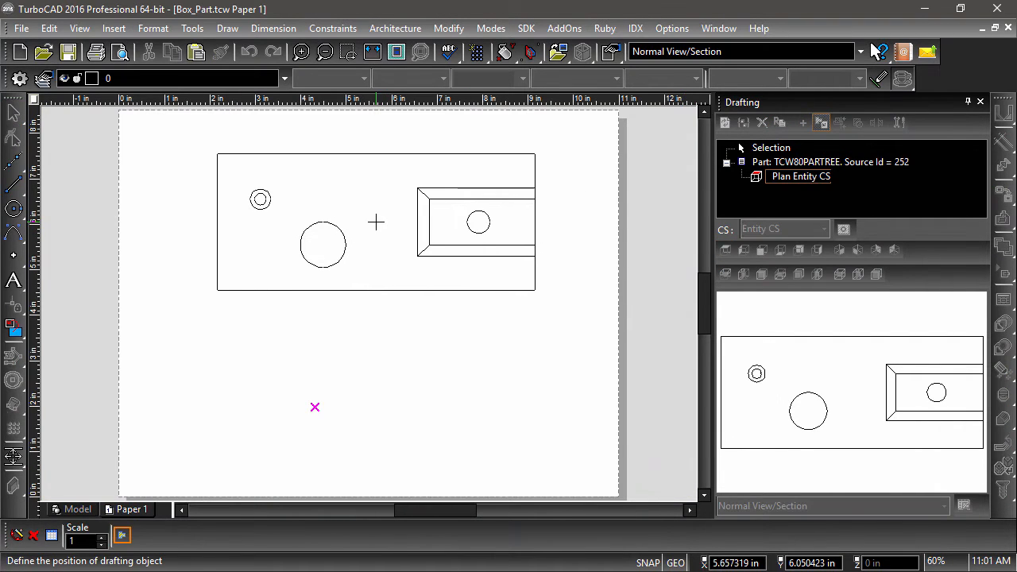
- Draw the stepped offset cutting line across the plan view through its holes
click(13, 184)
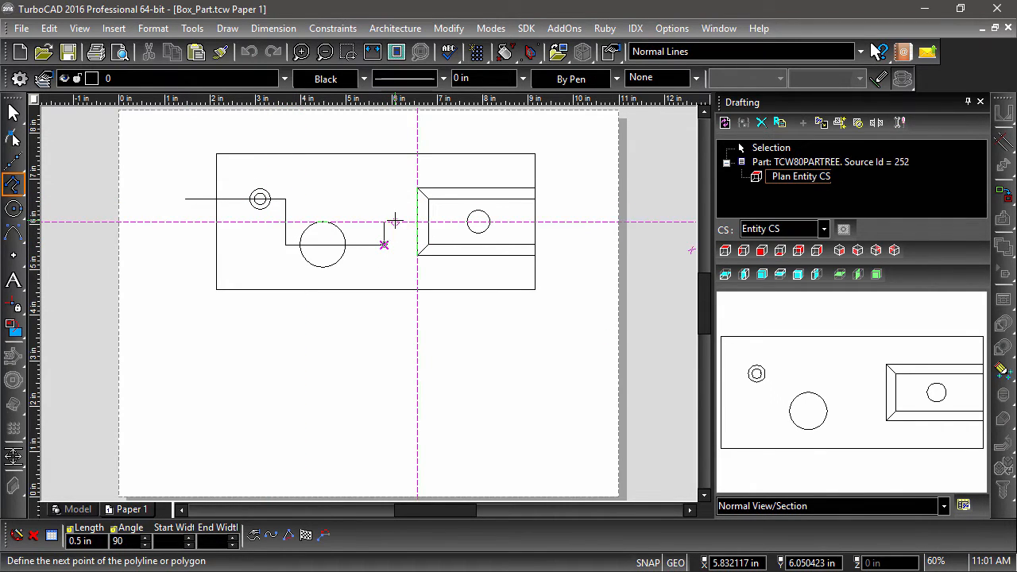
click(562, 221)
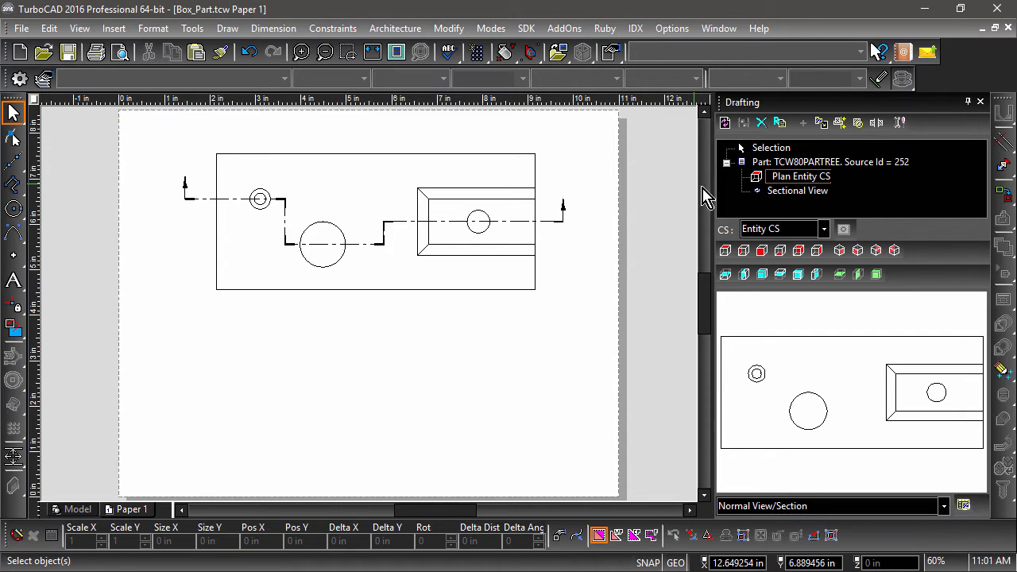
- Position the hatched offset section below the plan and bring up the cutting line's properties
click(798, 190)
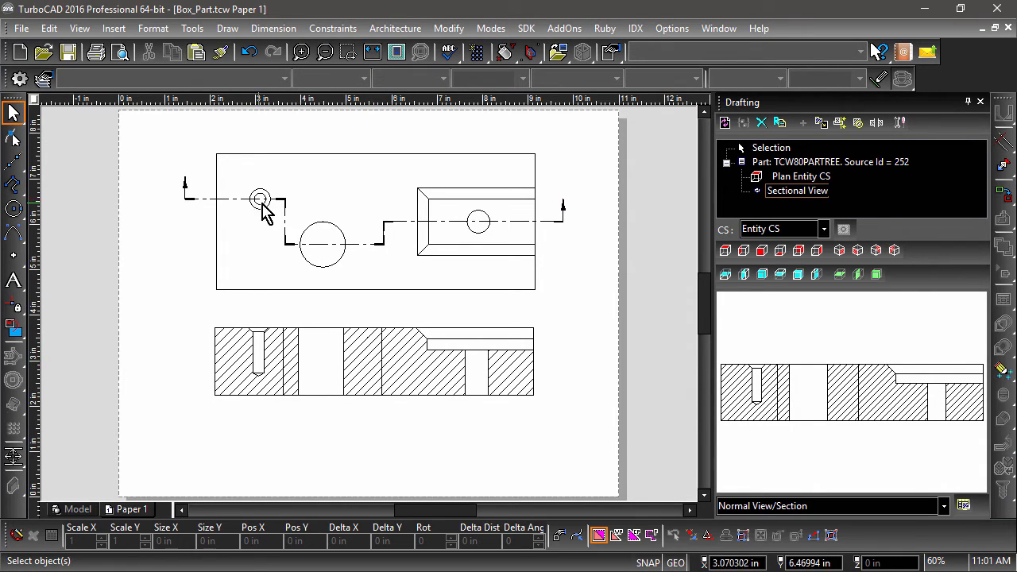
click(239, 198)
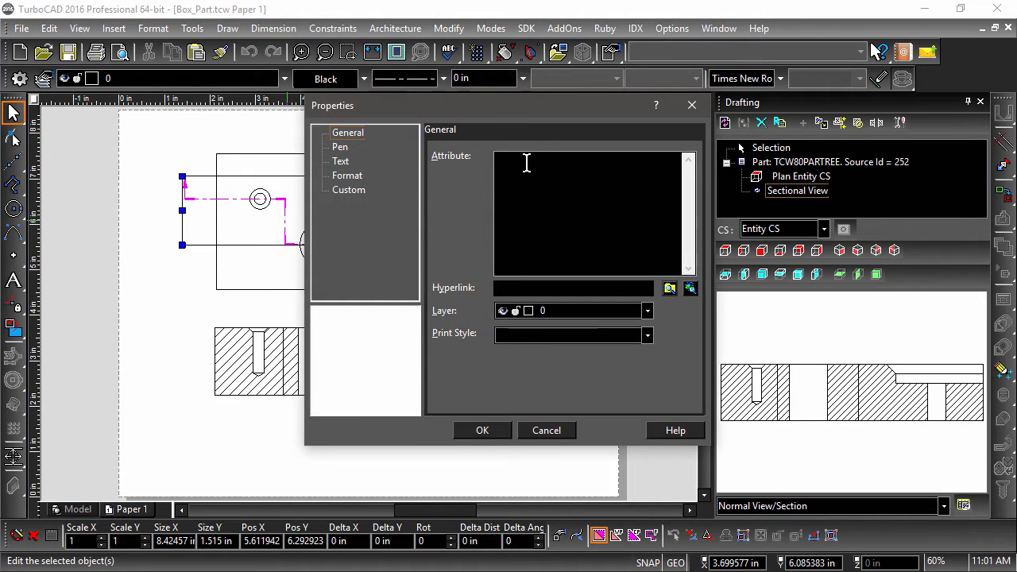
- Label the cutting line ends A and add a 'Section A-A' text label under the section
text(A)
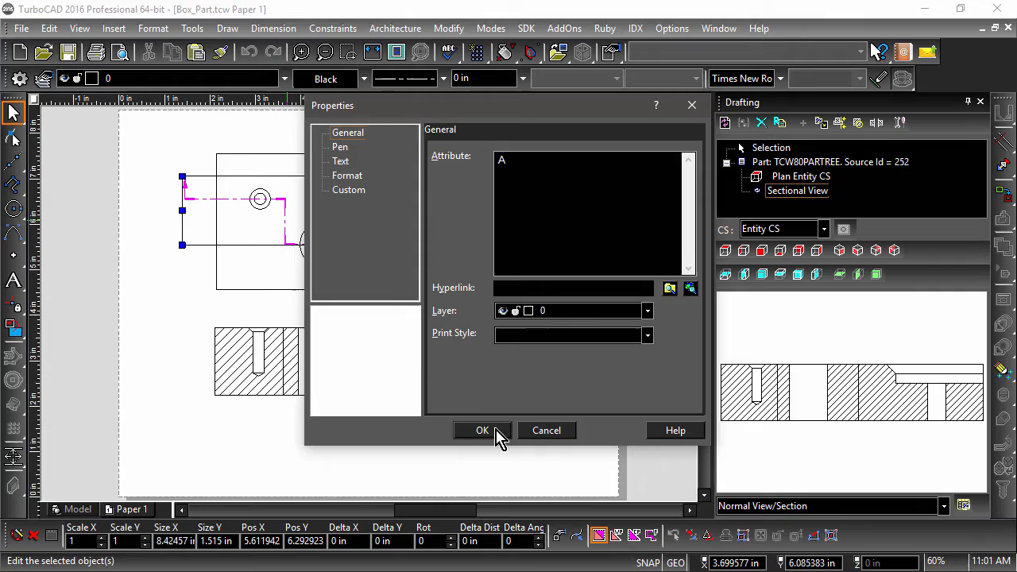
click(481, 429)
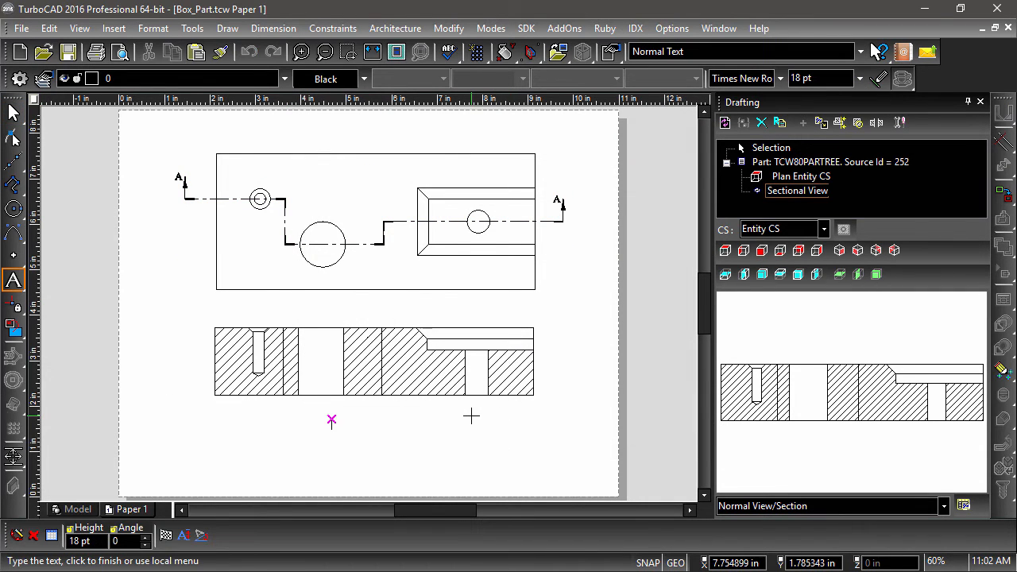
text(Section A-A)
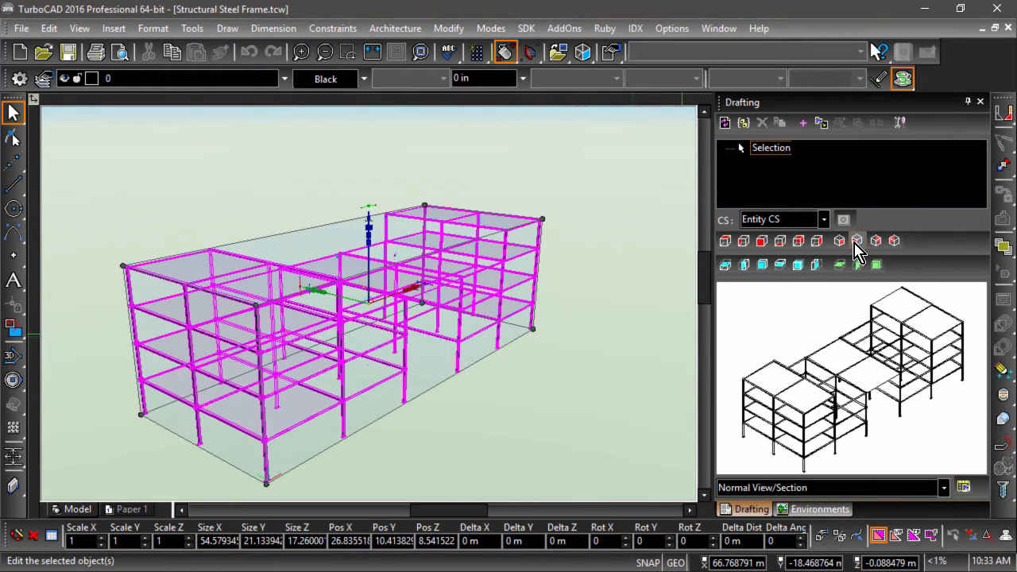
- Create the Iso SW drafting view of the steel frame for the fragmental detail on Paper 1
click(125, 508)
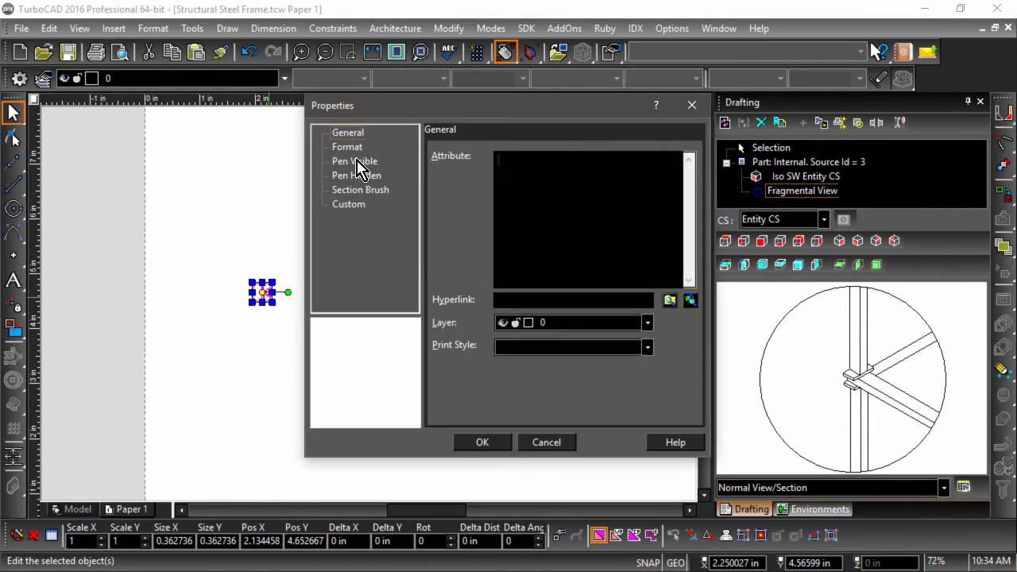
- Adjust the fragmental view's Format scale, then switch to Paper 1 for the mezzanine column's iso view
click(346, 146)
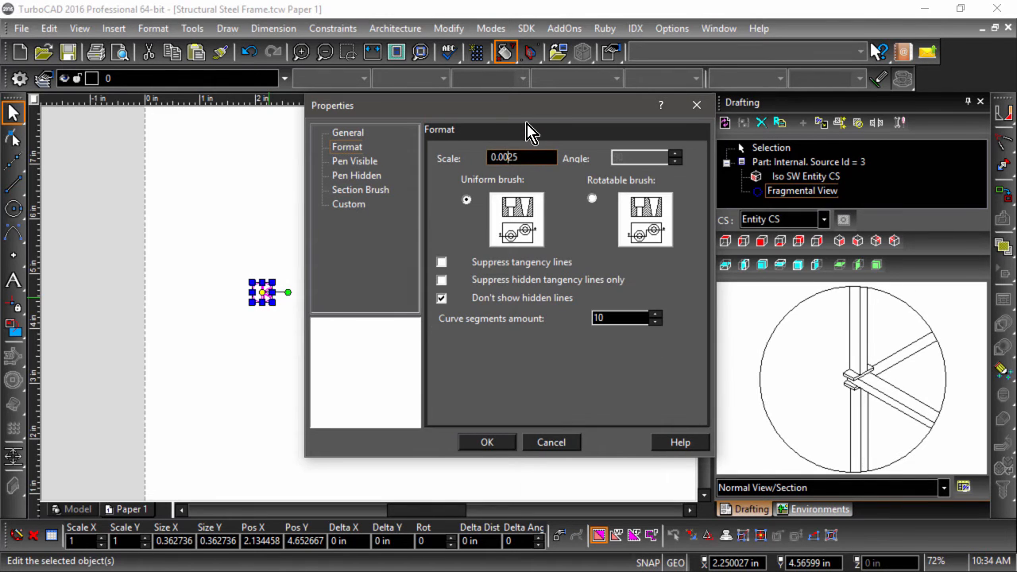
click(486, 442)
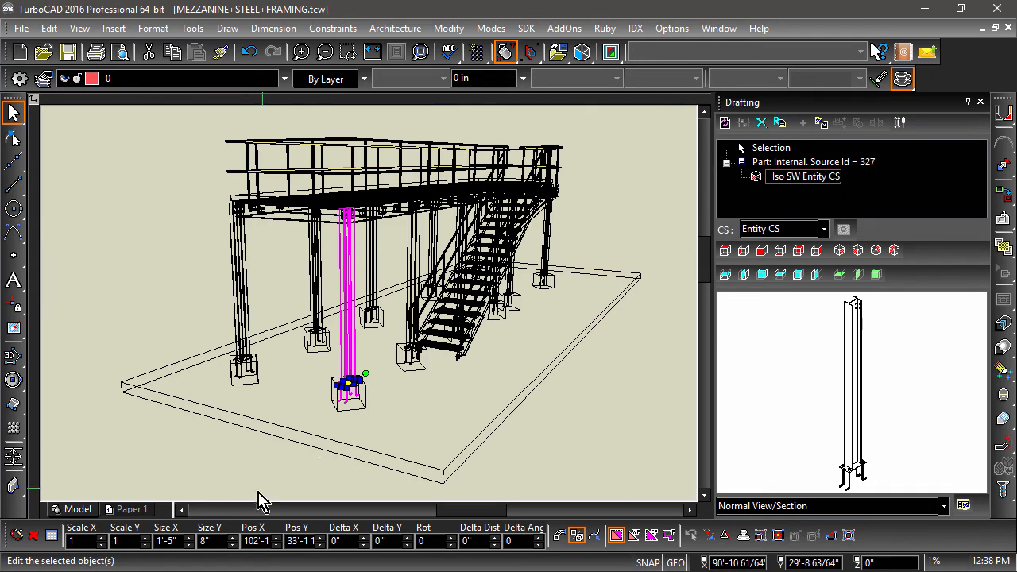
click(129, 509)
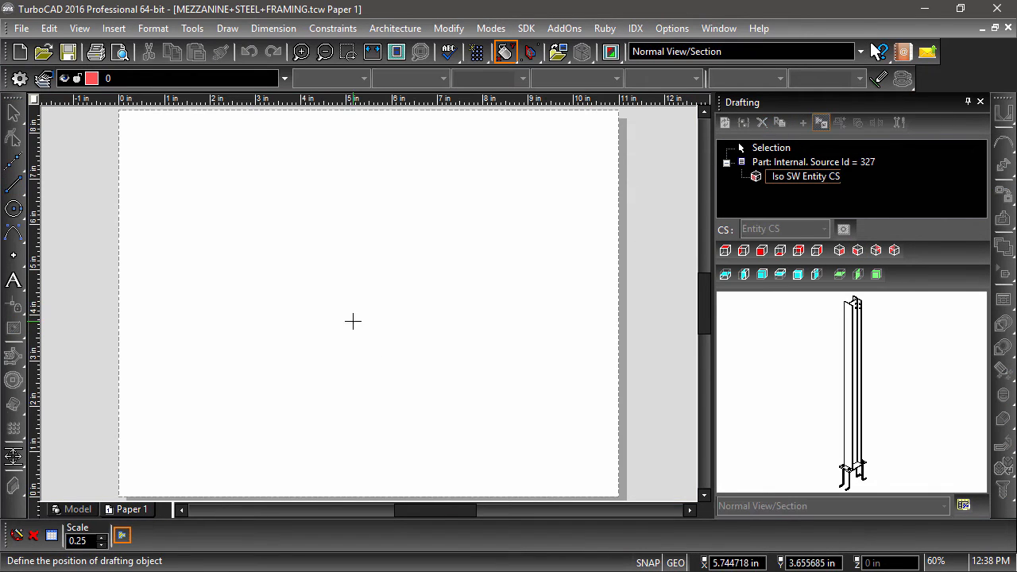